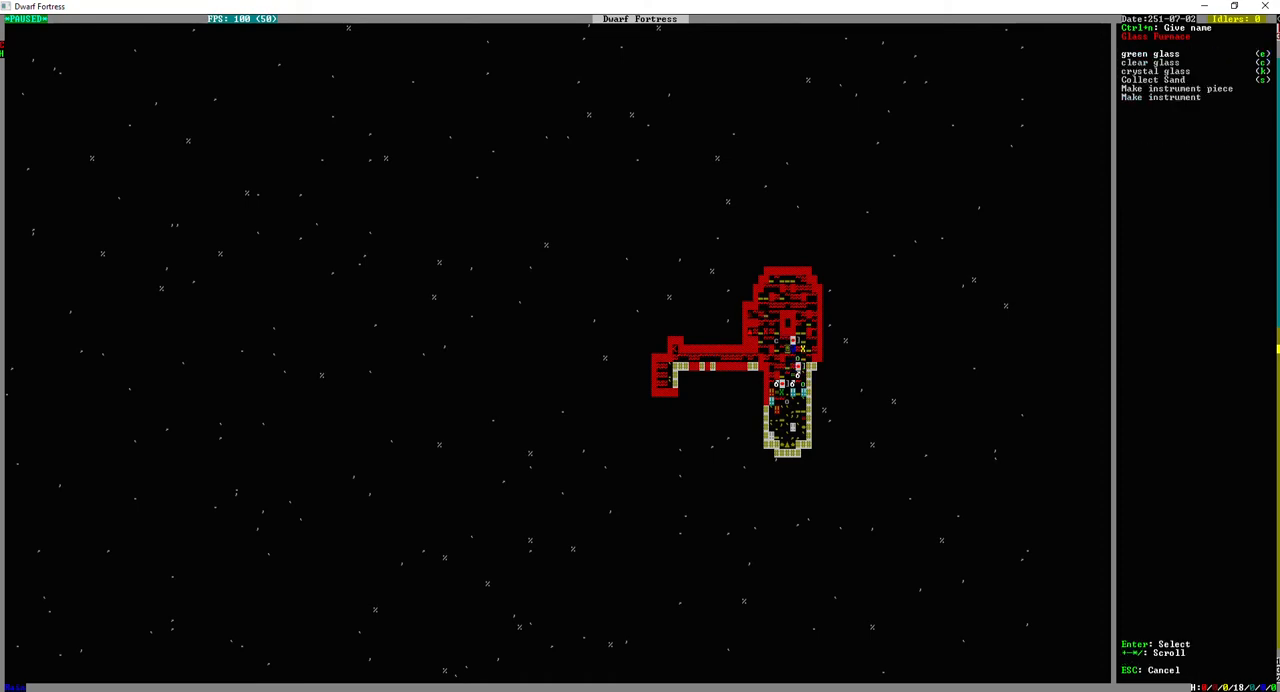
Queue green glass jobs at the furnace: one nest box, one pot, four goblets
click(1150, 53)
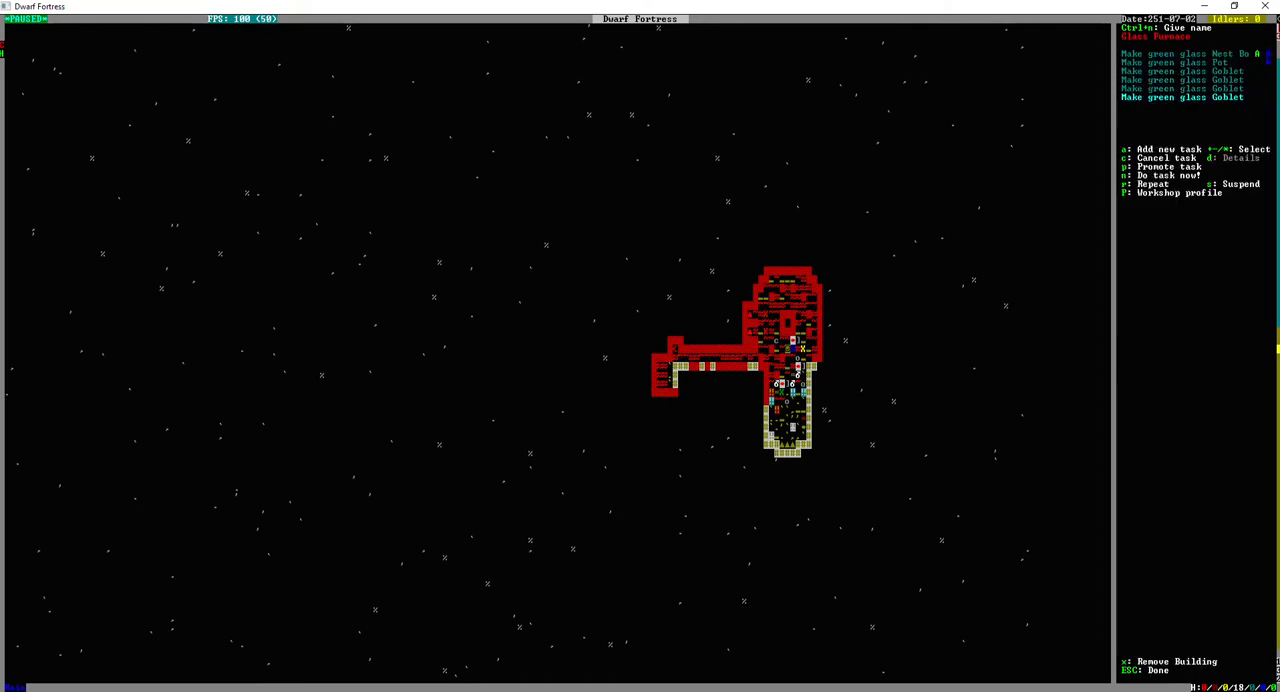
key(Escape)
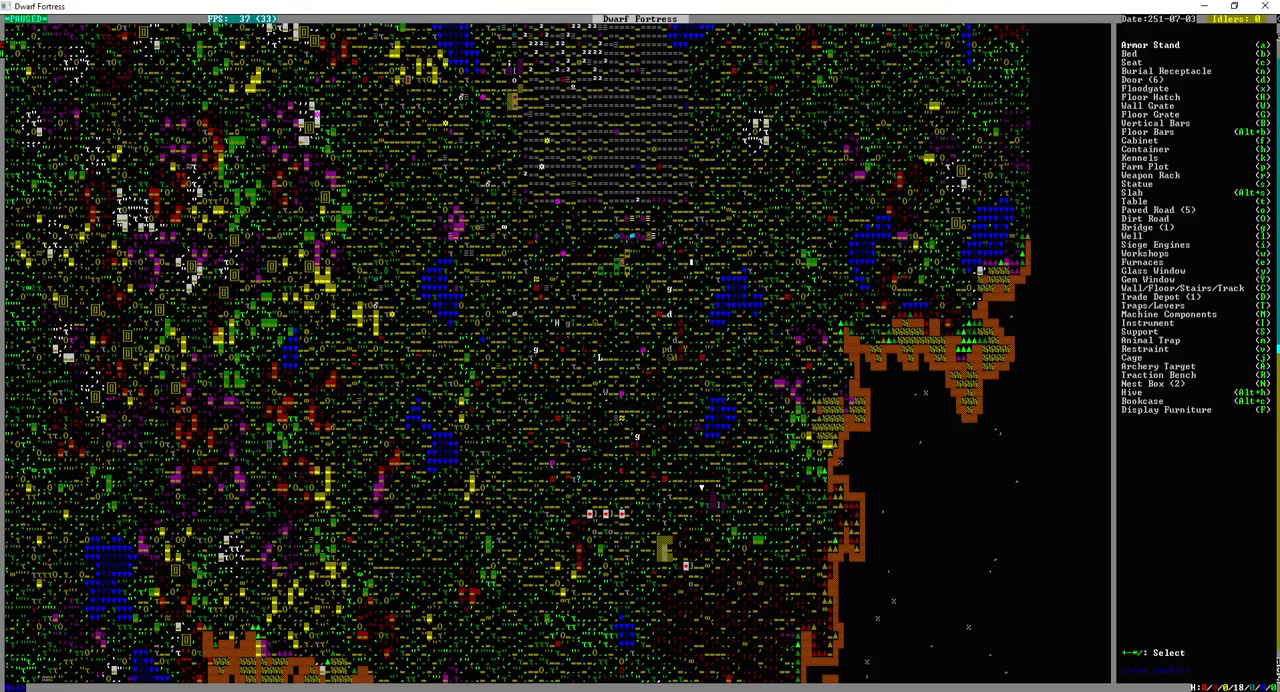
Select the farmer's workshop to view its job list
click(1140, 382)
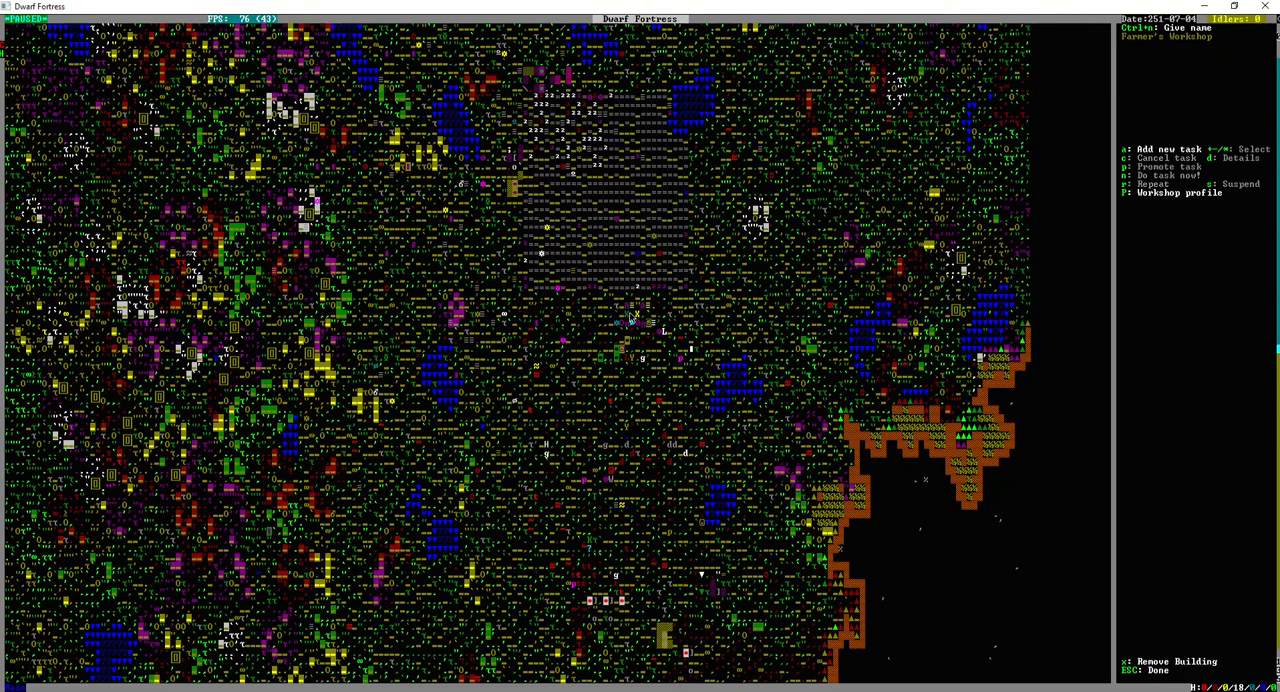
Toggle Alpaca's milk to not cooked in the kitchen's meat/fish/other ingredients
key(a)
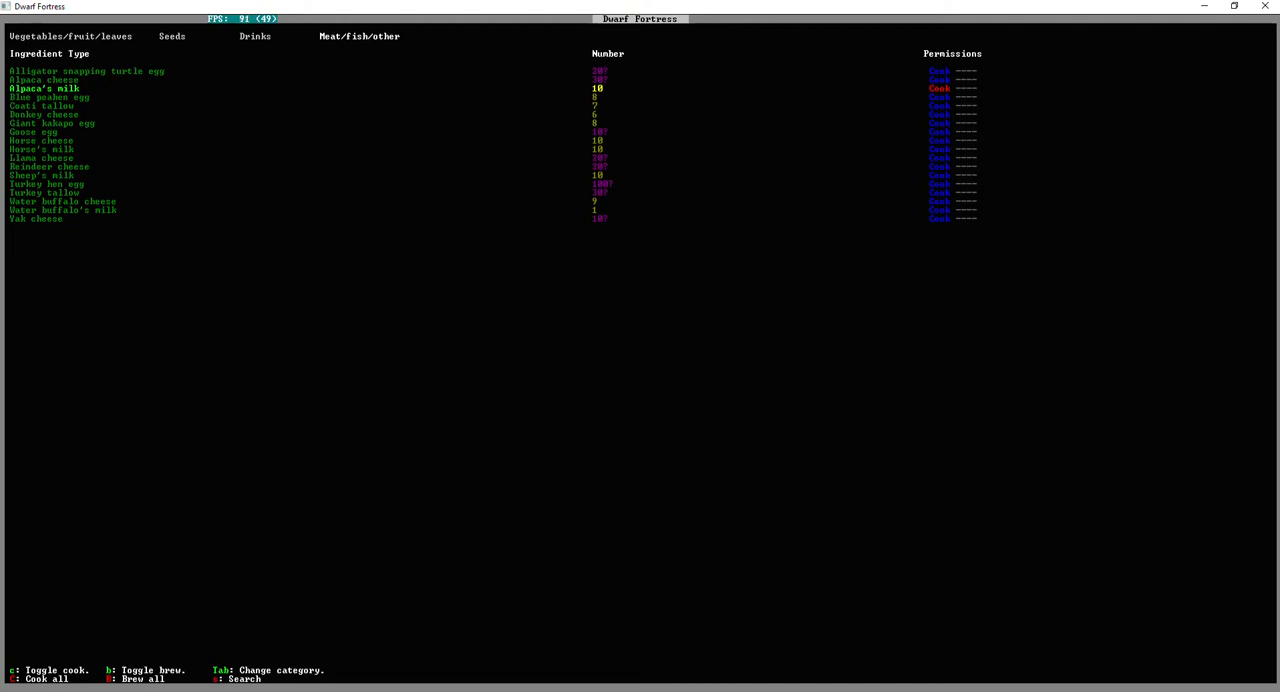
Move down the kitchen ingredient list to the next milk entry
key(down)
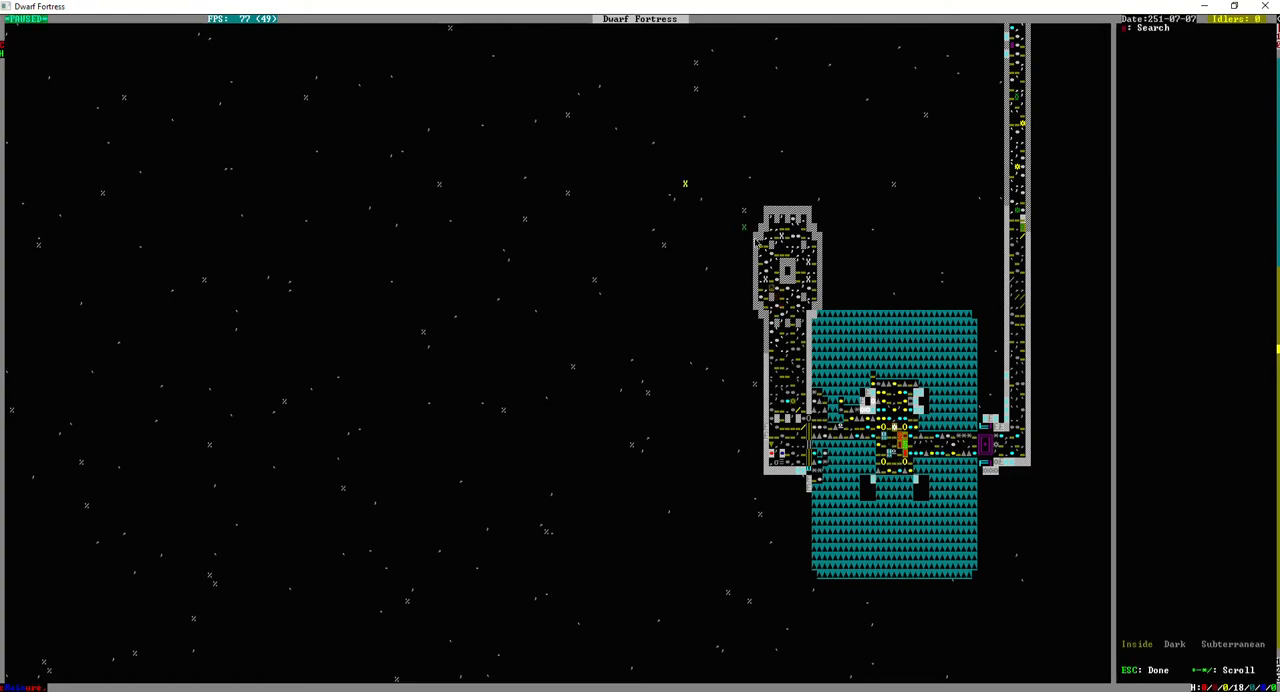
click(895, 445)
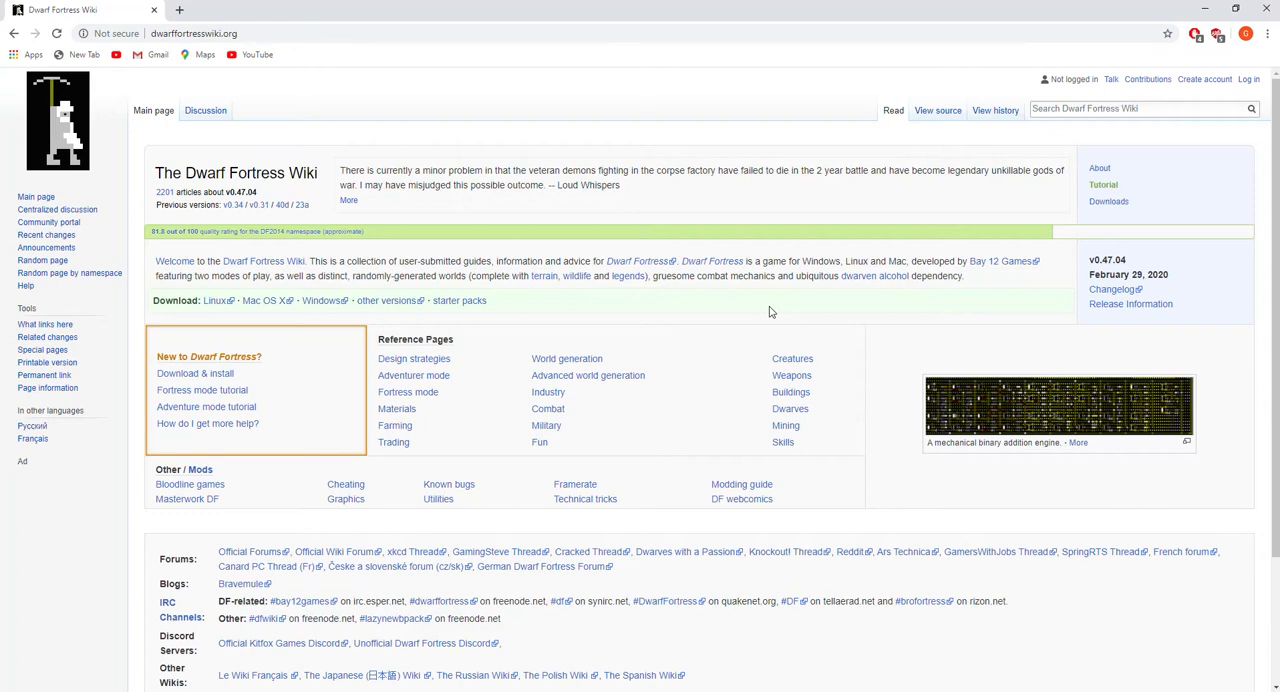
mouse_move(388, 242)
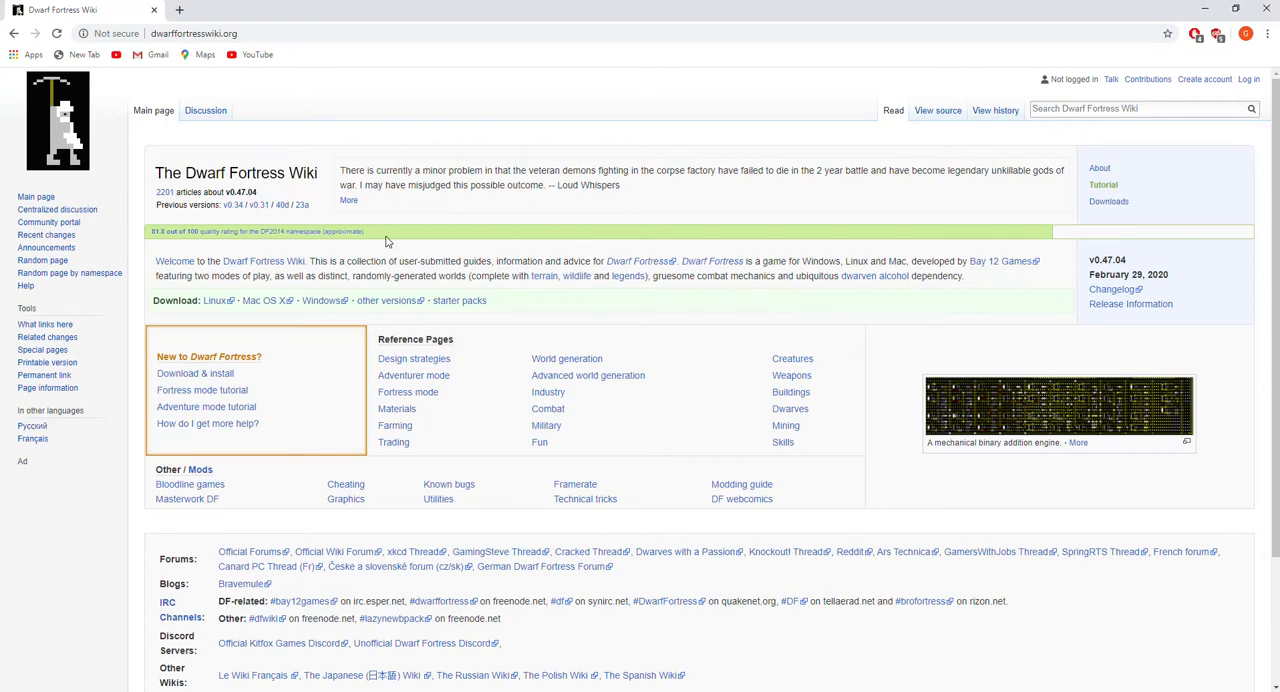
mouse_move(388, 242)
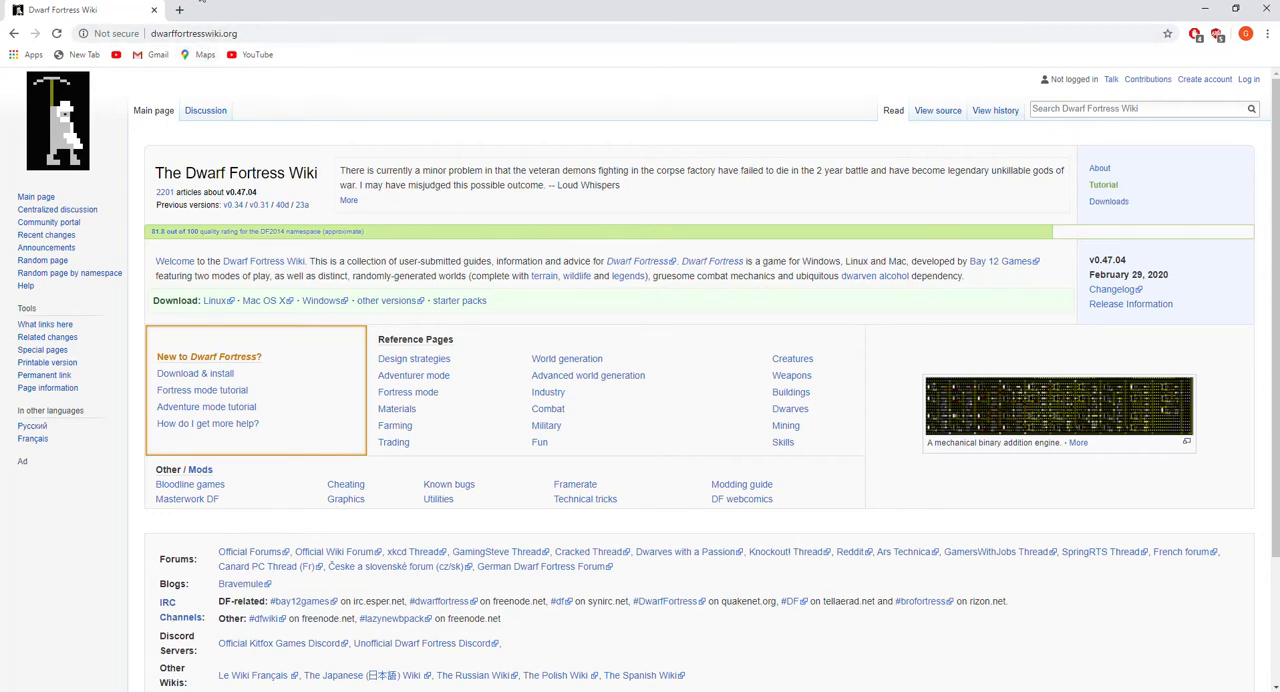